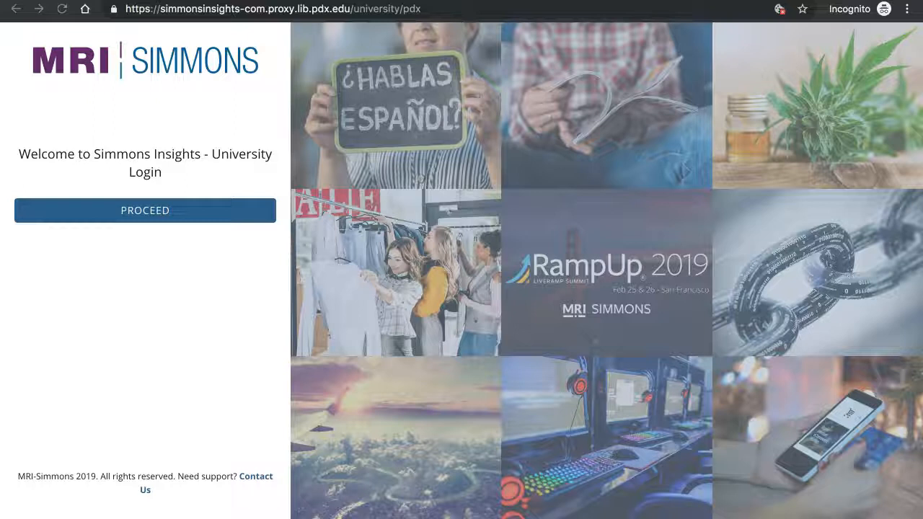
# - Log in through the university form as a Student, using the suggested email address
pyautogui.click(144, 210)
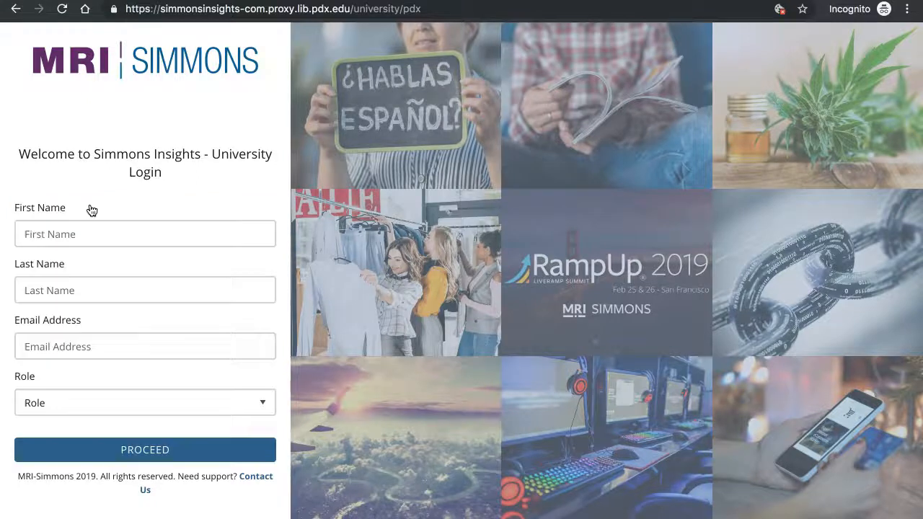
pyautogui.write('hello')
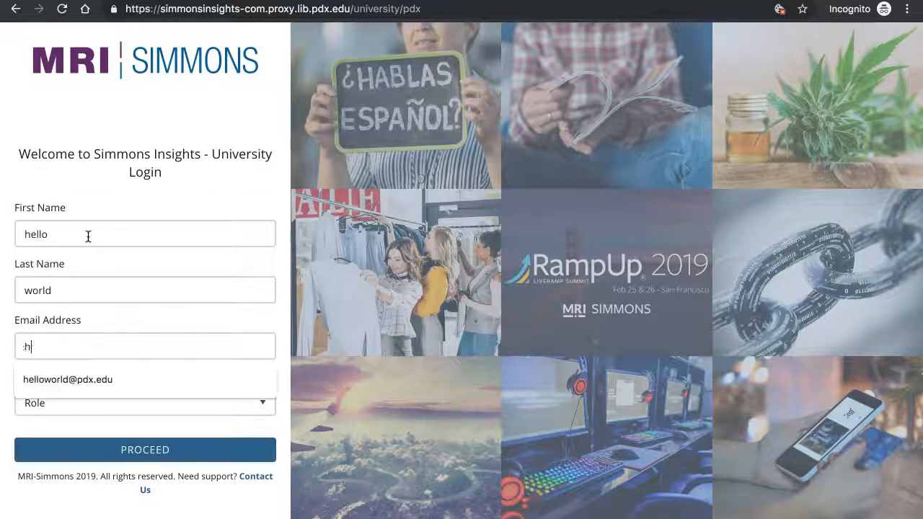
pyautogui.click(67, 379)
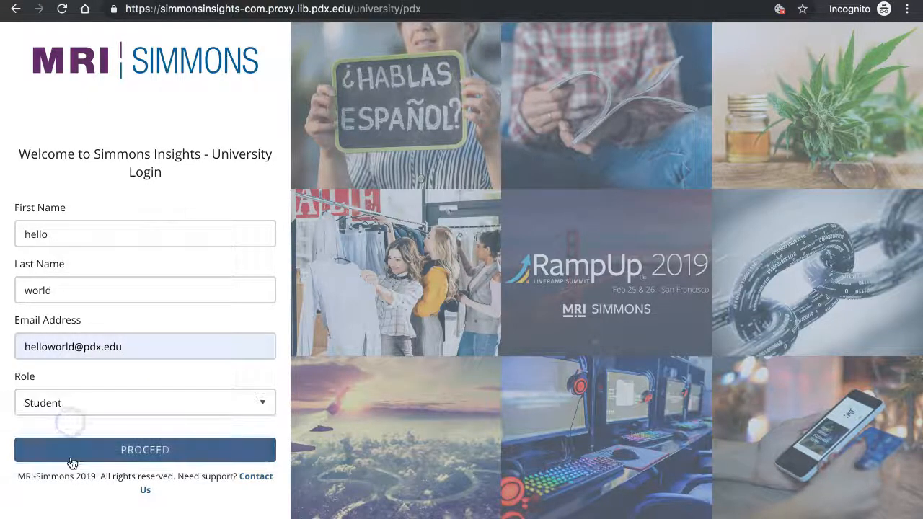
pyautogui.click(144, 449)
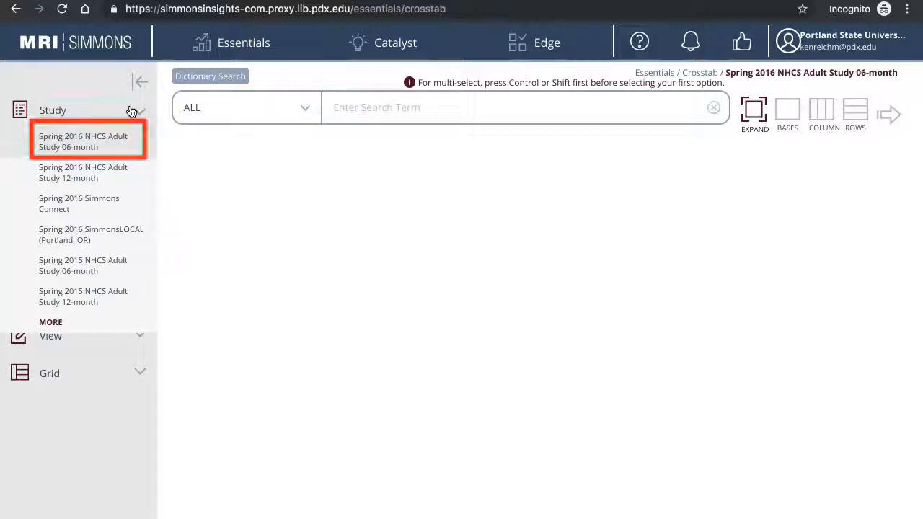
# - Select Spring 2016 NHCS Adult Study 06-month as the crosstab study
pyautogui.click(79, 203)
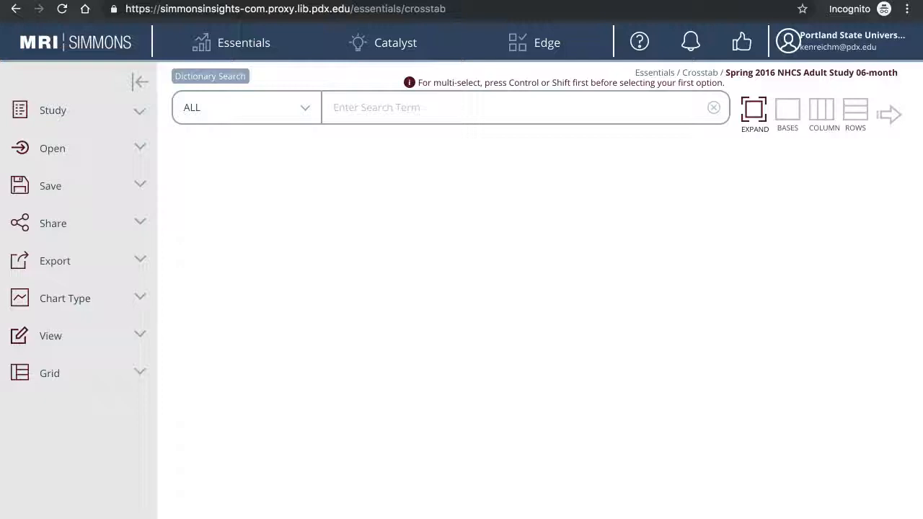
# - Search 'hiking' and add BACKPACKING/HIKING (every chance I get) as a column
pyautogui.click(483, 108)
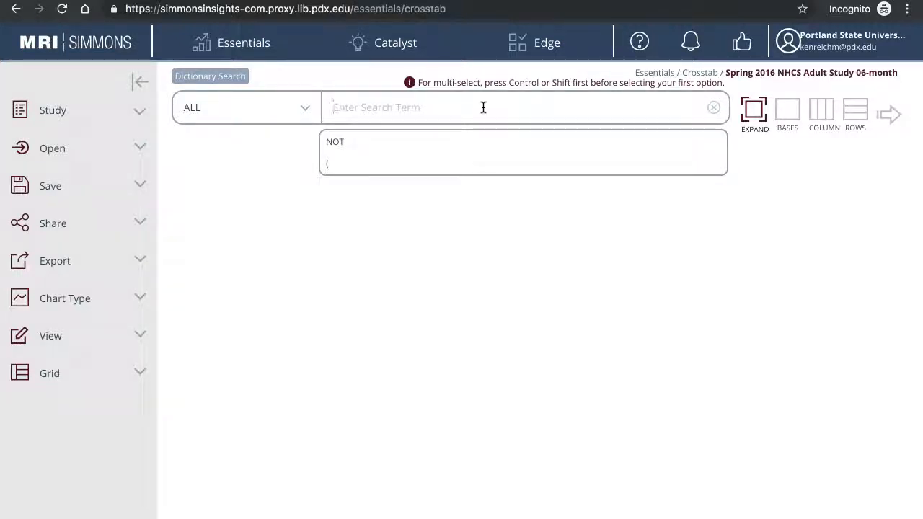
pyautogui.write('hiking')
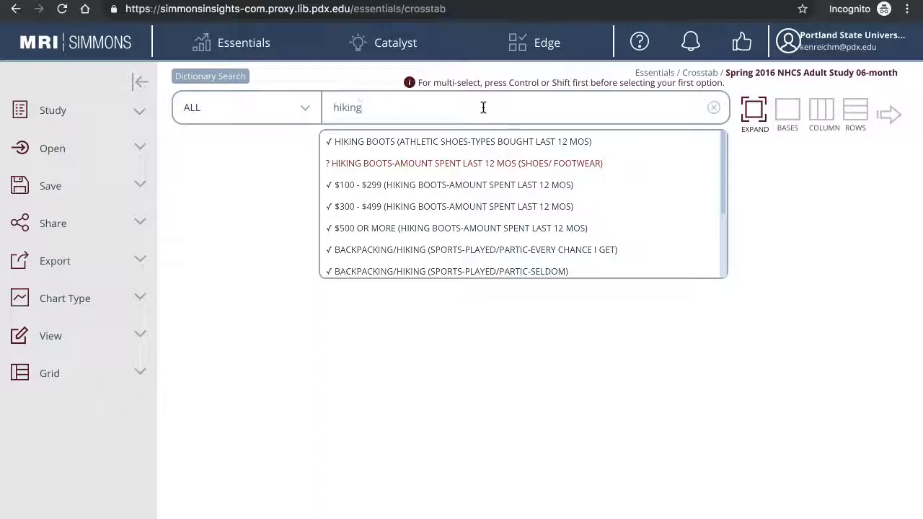
pyautogui.moveTo(561, 228)
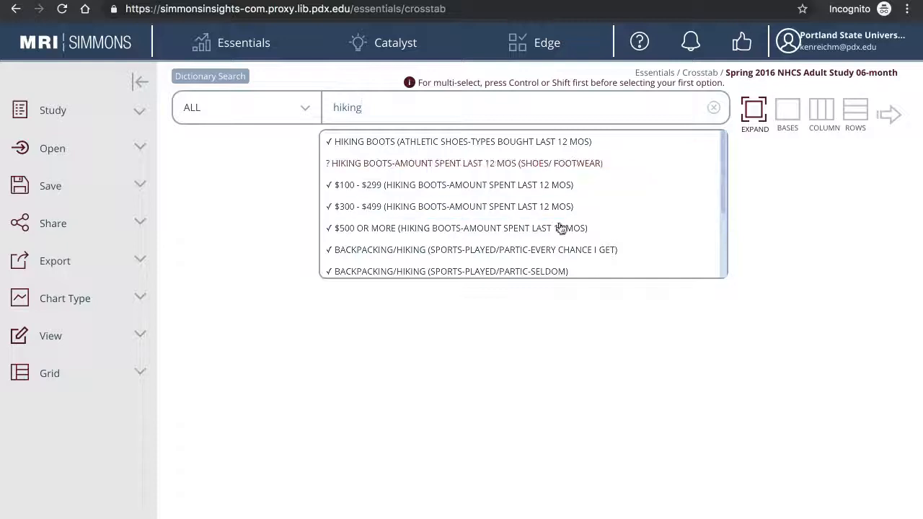
pyautogui.click(473, 249)
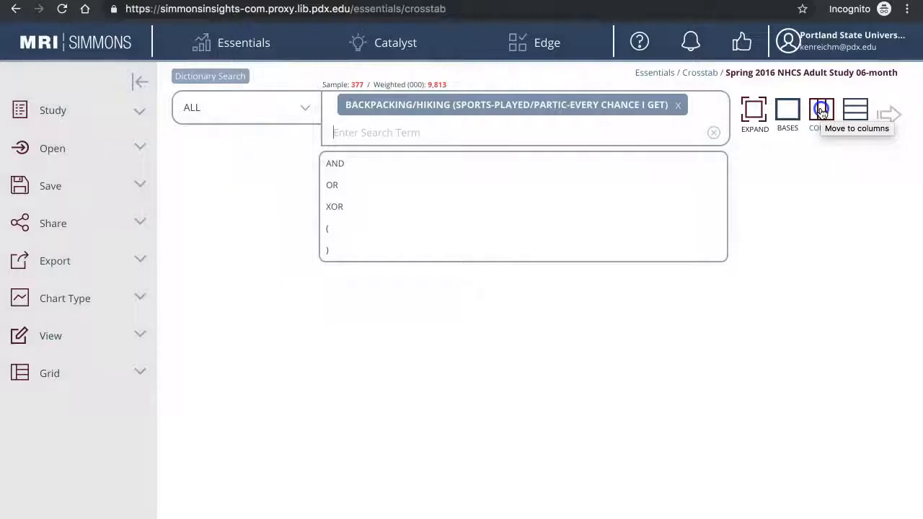
pyautogui.click(821, 110)
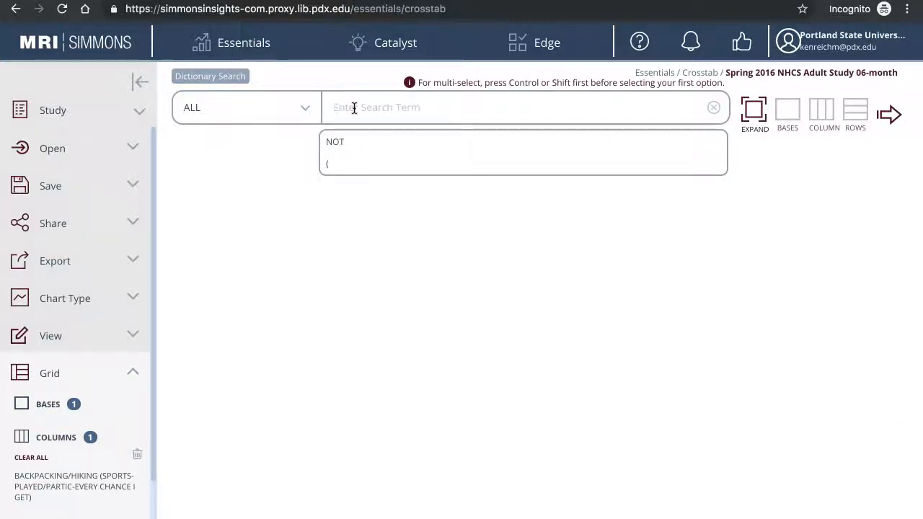
# - Search 'birdwatching' and add BIRD WATCHING (leisure activities, last 12 months) as a column
pyautogui.write('birdwatching')
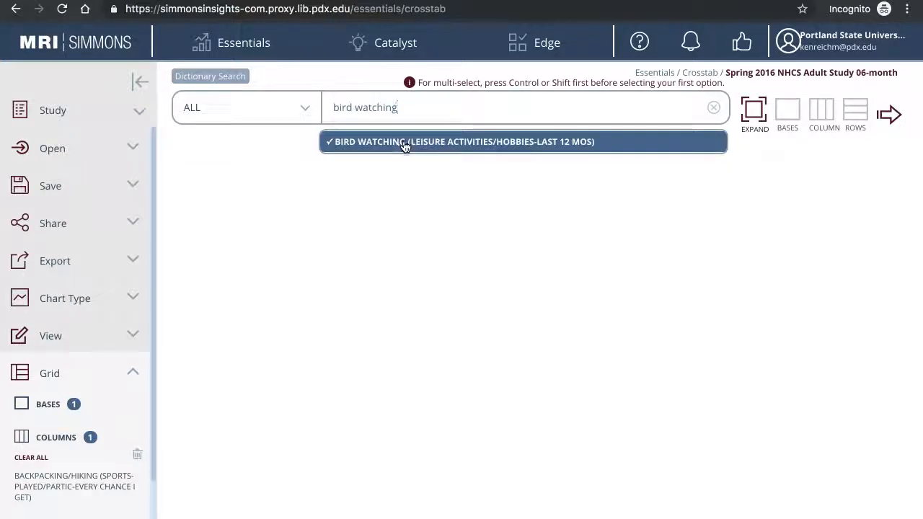
pyautogui.click(404, 141)
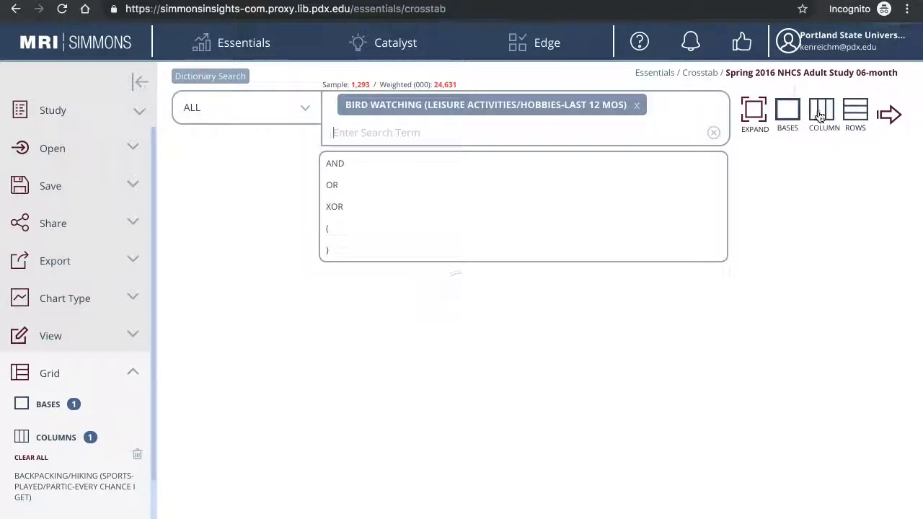
pyautogui.click(822, 112)
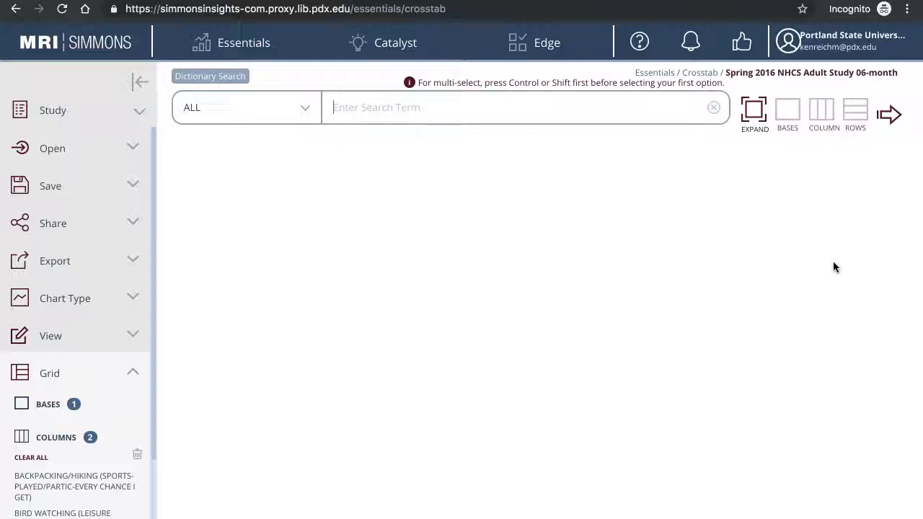
pyautogui.moveTo(306, 109)
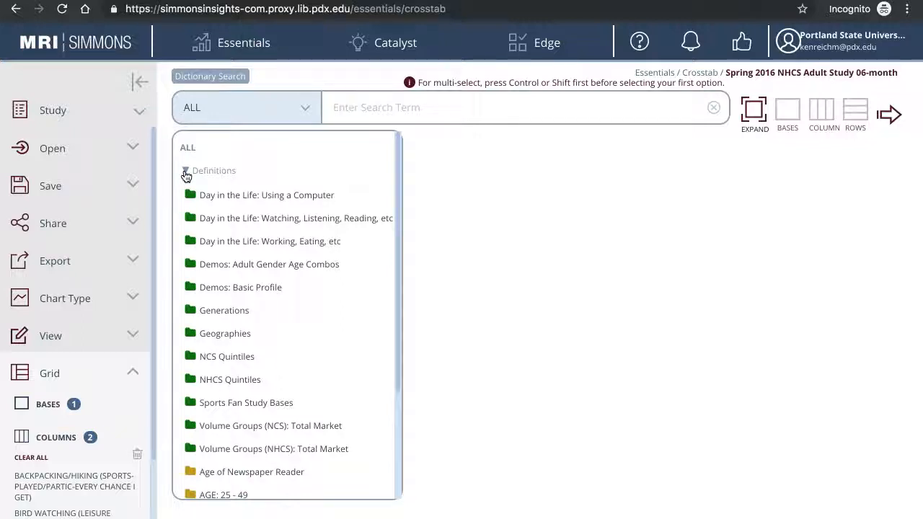
pyautogui.moveTo(240, 314)
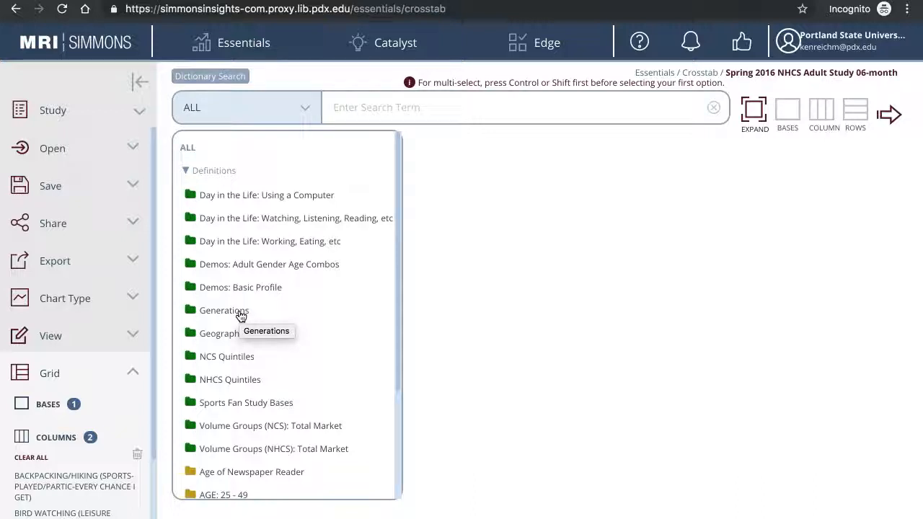
# - Add Gen Z, Millennials, Gen X, Baby Boomers and Silent Gen from Generations as rows
pyautogui.click(224, 310)
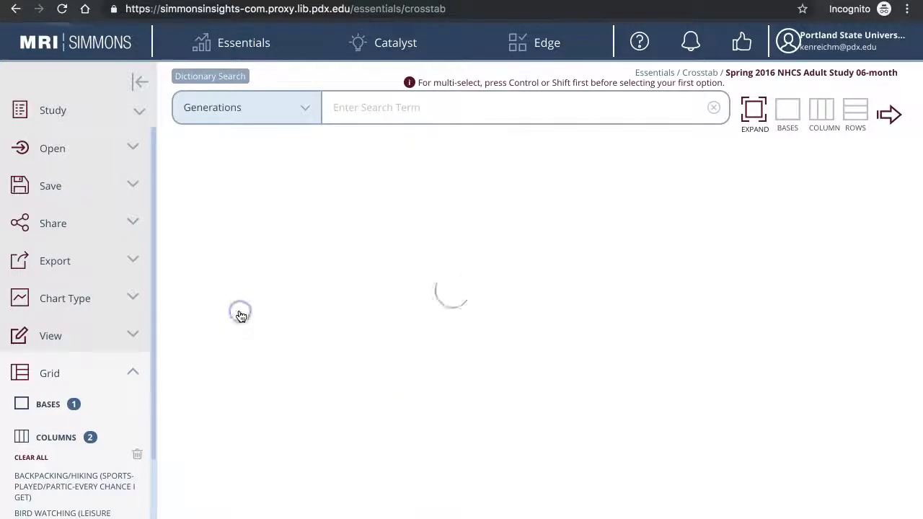
pyautogui.click(525, 107)
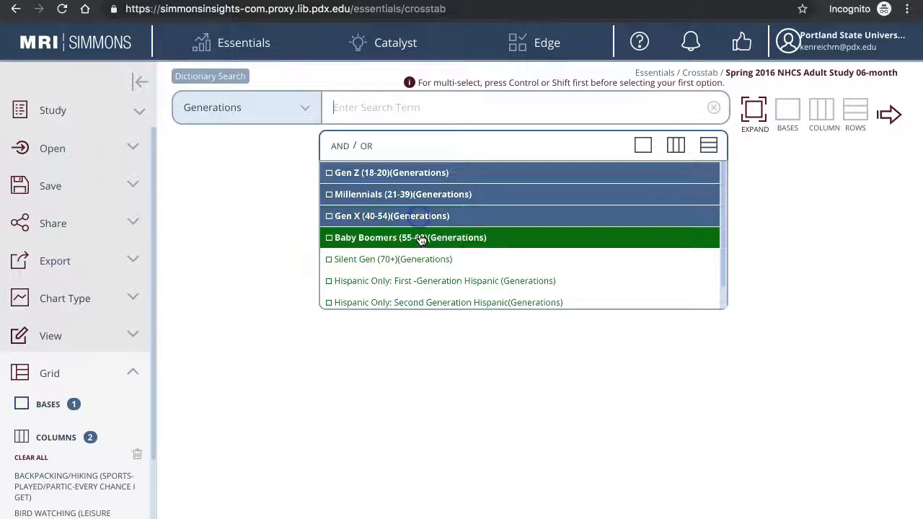
pyautogui.moveTo(692, 179)
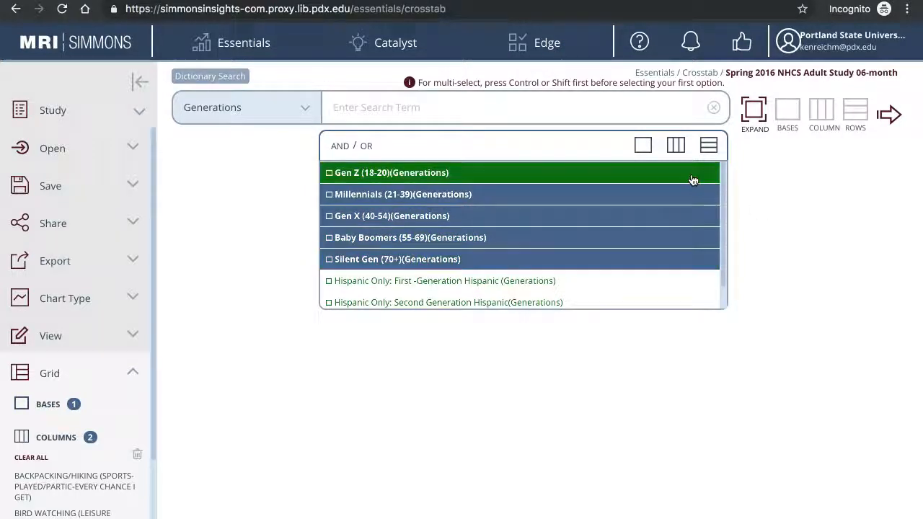
pyautogui.moveTo(697, 165)
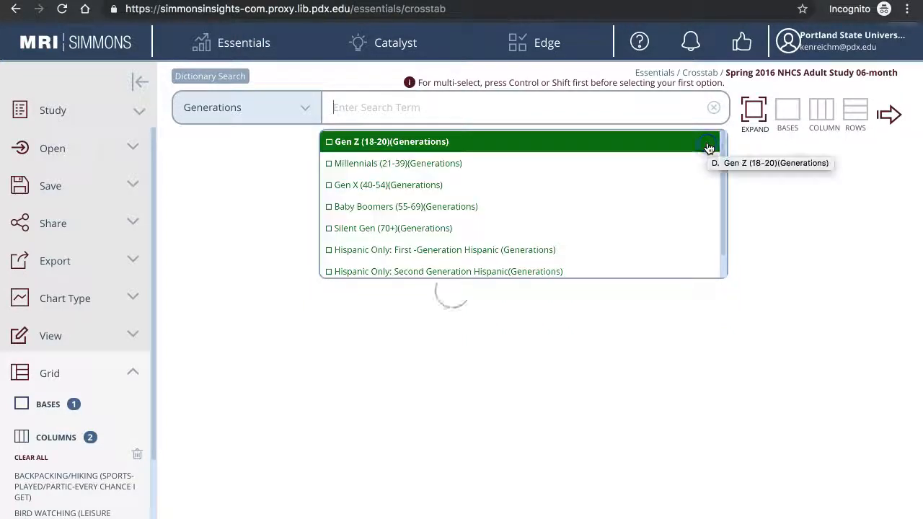
pyautogui.click(707, 146)
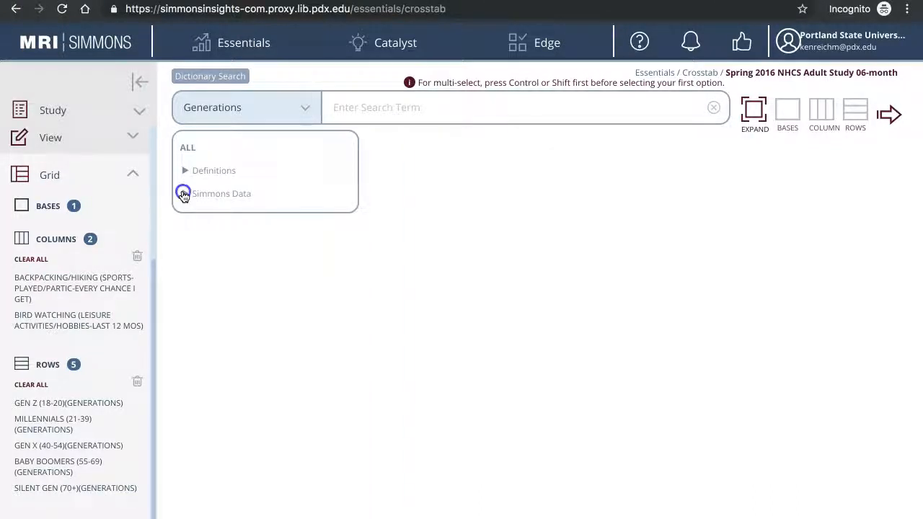
# - Add the automobile attitude 'A sport utility vehicle matches my active lifestyle' as a row
pyautogui.click(184, 193)
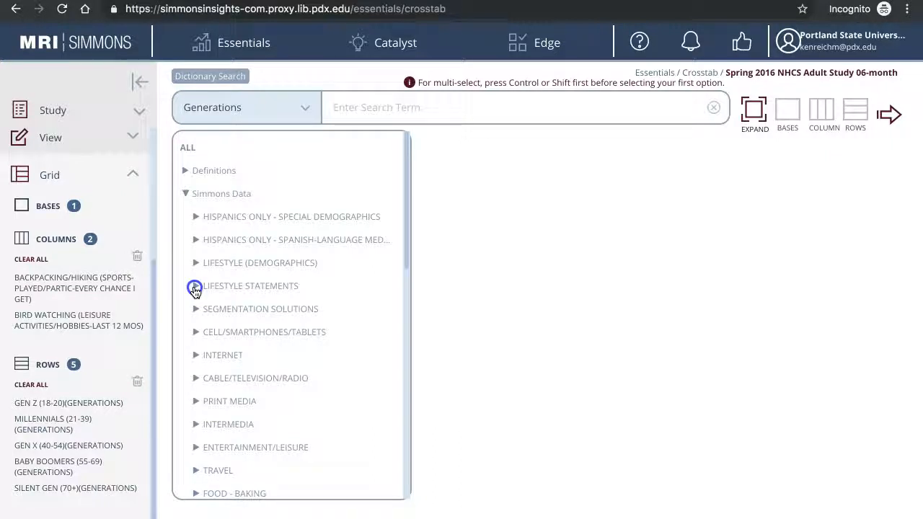
pyautogui.click(195, 286)
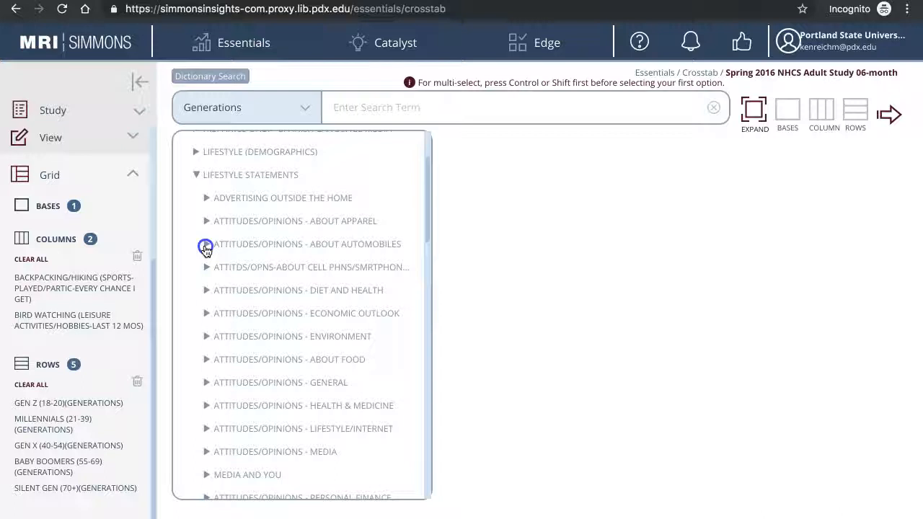
pyautogui.click(206, 244)
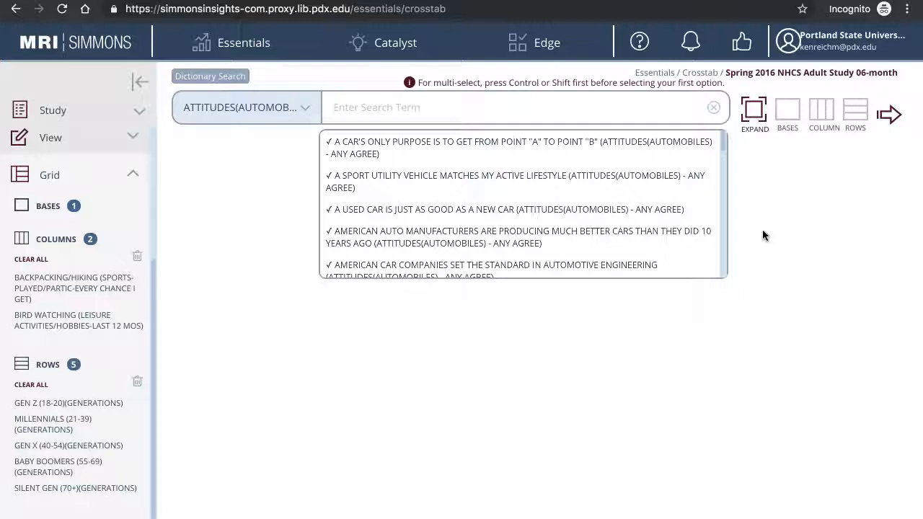
pyautogui.moveTo(591, 183)
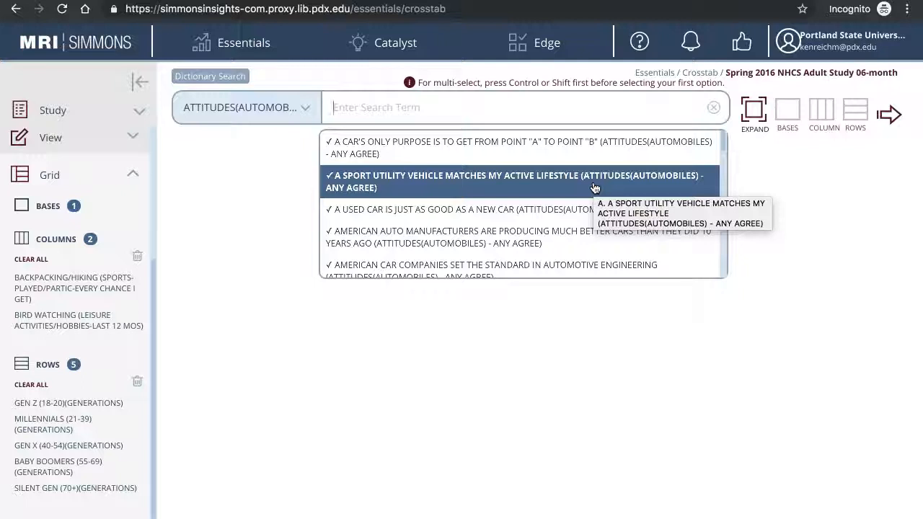
pyautogui.click(855, 112)
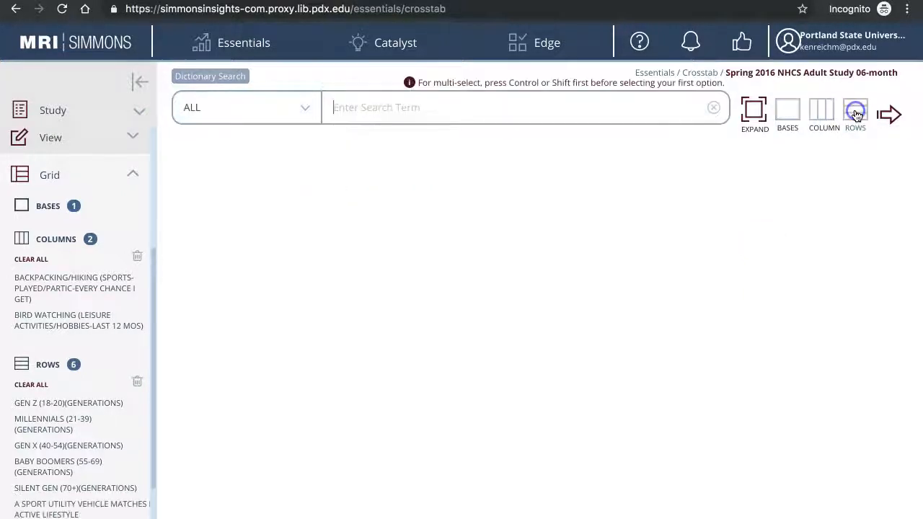
pyautogui.click(854, 110)
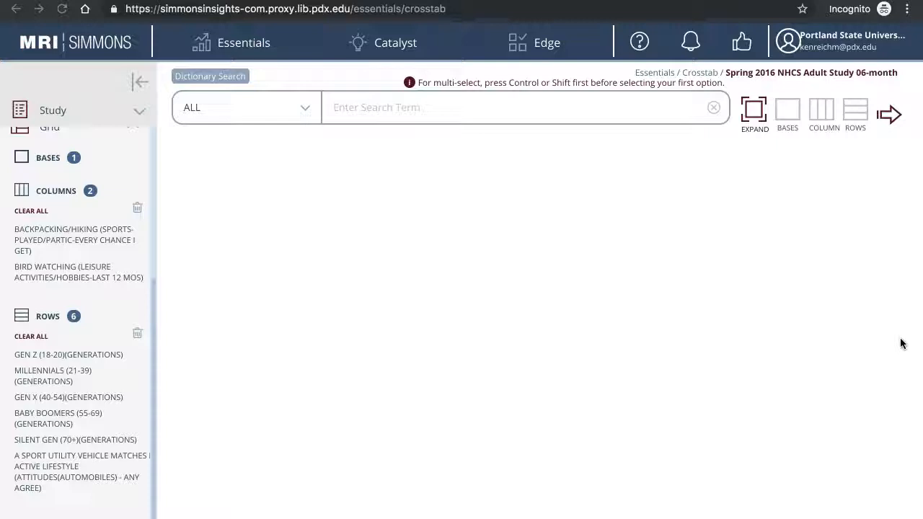
pyautogui.moveTo(55, 338)
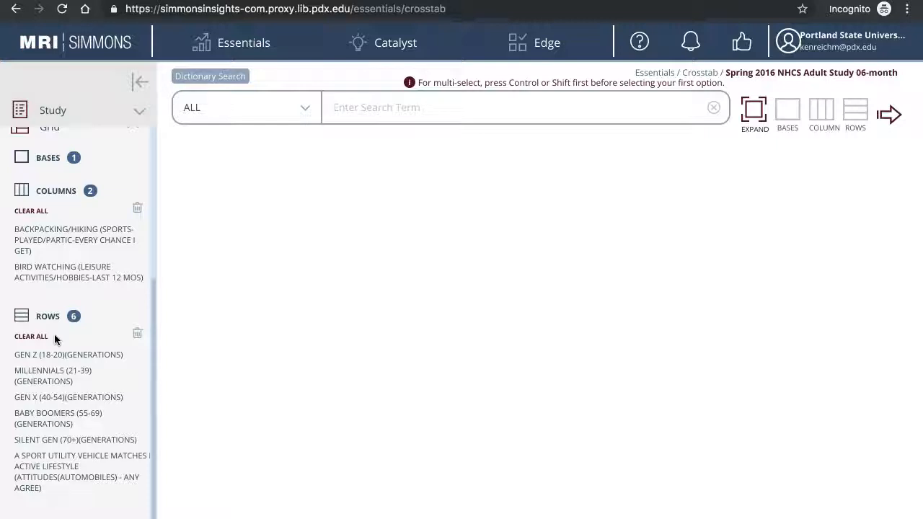
pyautogui.moveTo(40, 345)
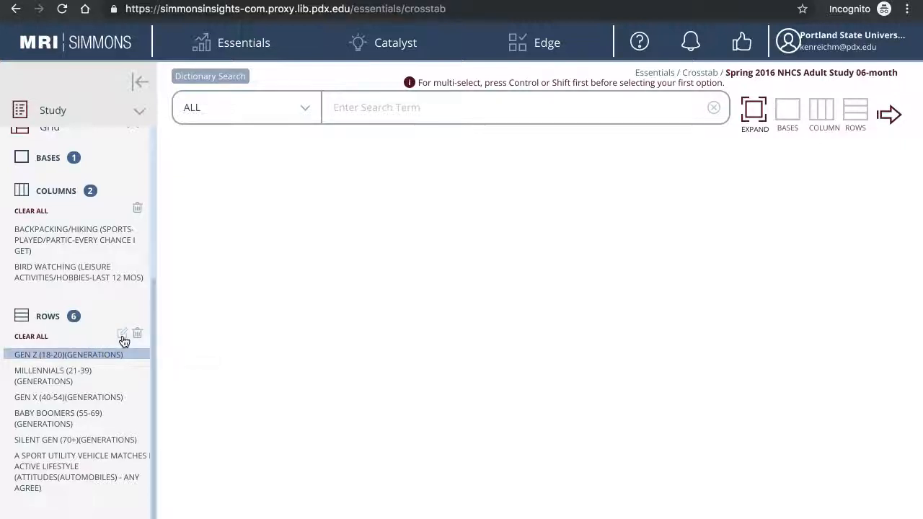
pyautogui.moveTo(138, 338)
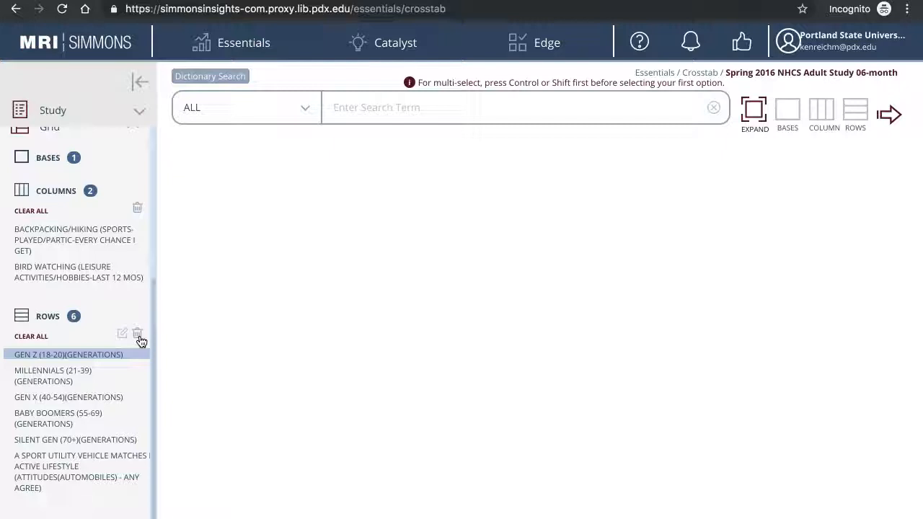
pyautogui.moveTo(897, 140)
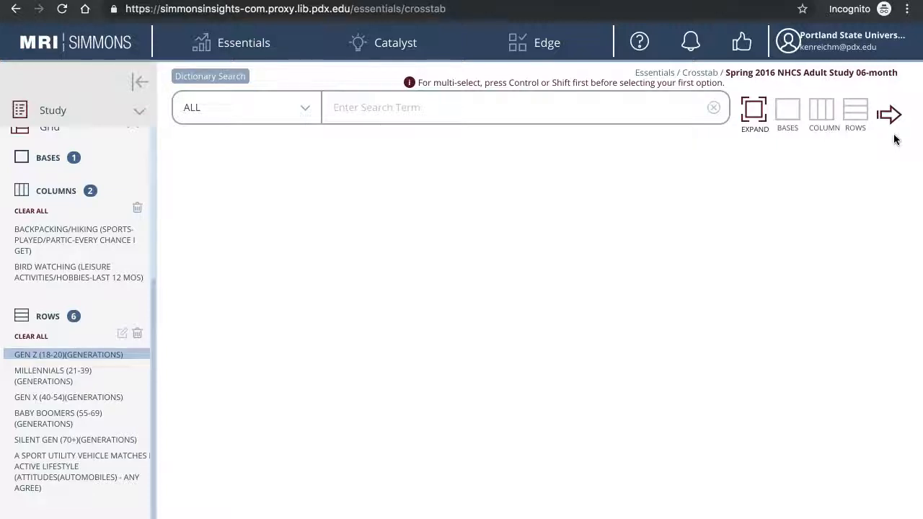
# - Run the crosstab and export the results as an .XLS workbook
pyautogui.click(886, 114)
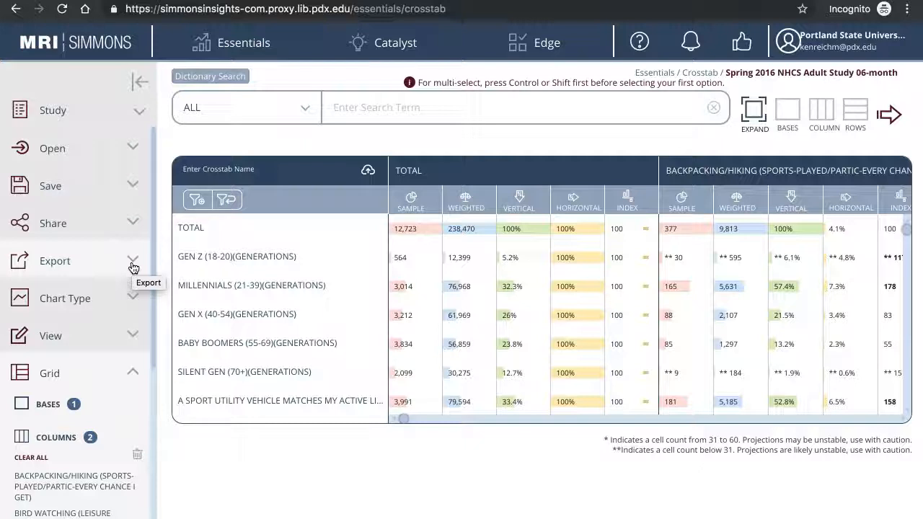
pyautogui.click(133, 263)
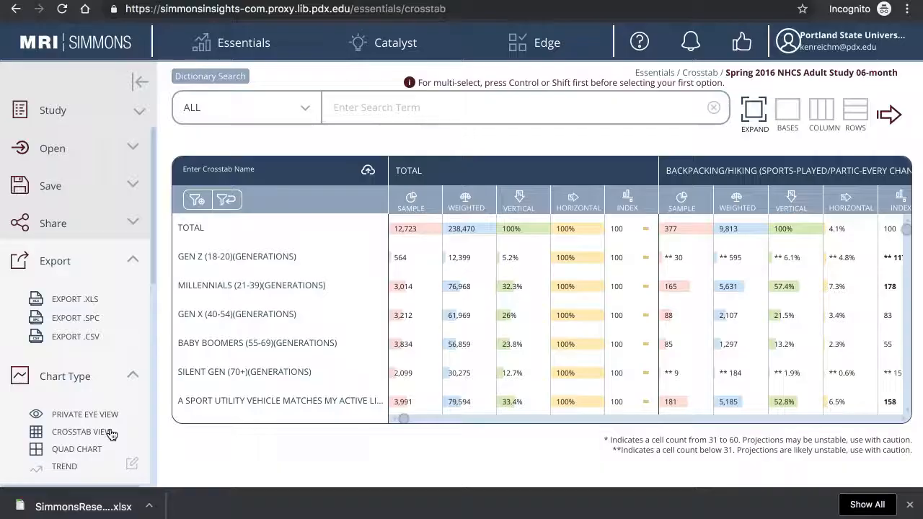
pyautogui.click(75, 298)
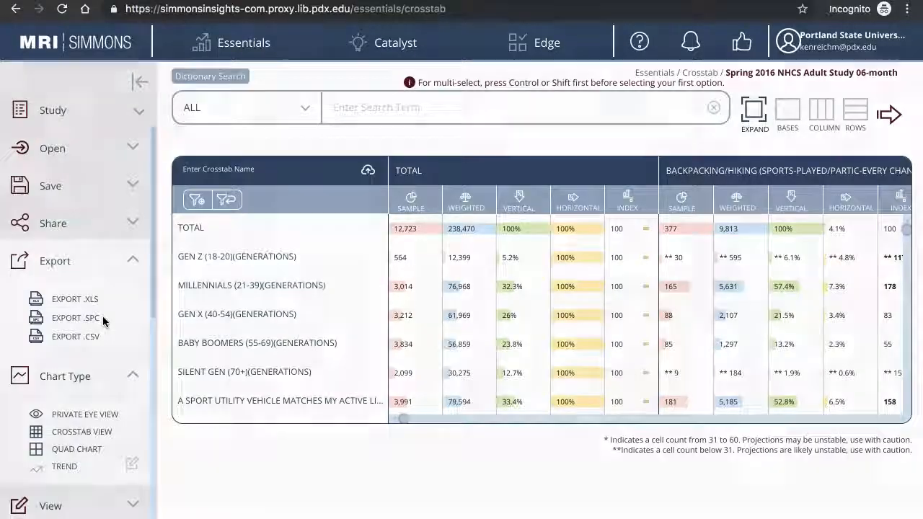
# - Download the crosstab results through Export .SPC
pyautogui.click(75, 318)
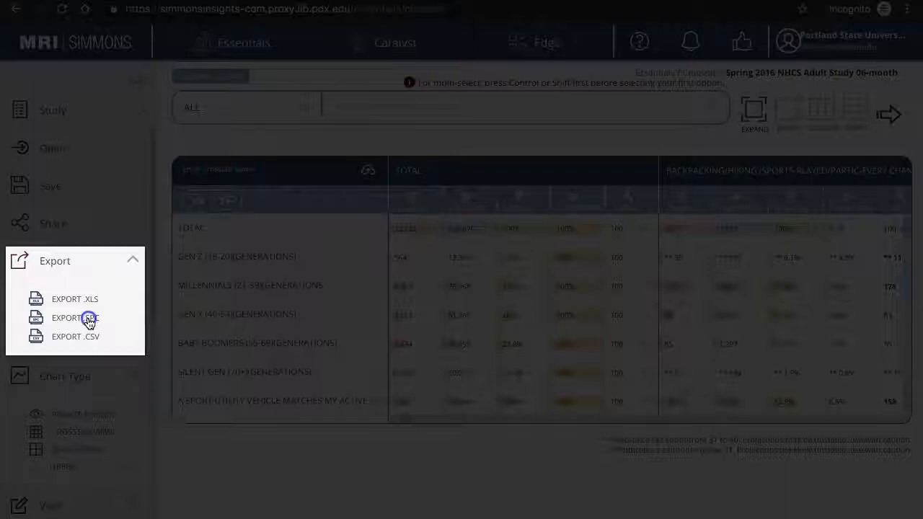
pyautogui.click(75, 318)
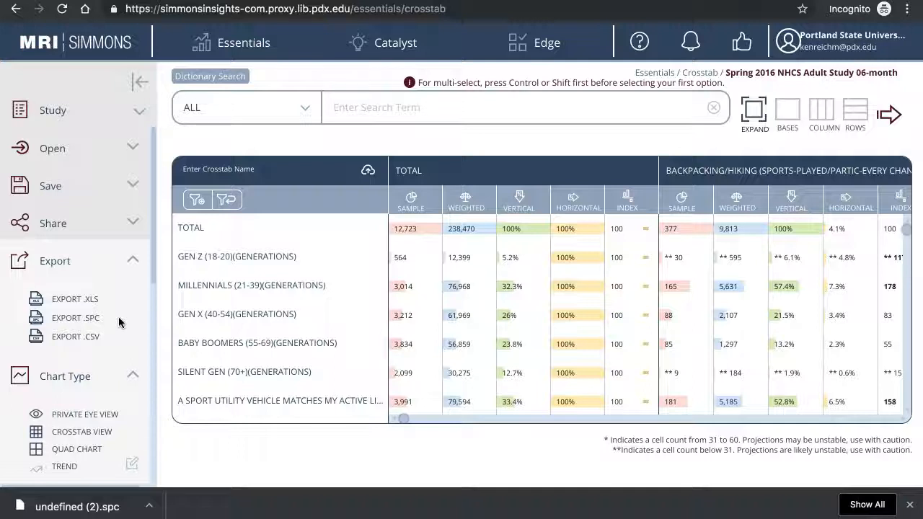
pyautogui.moveTo(91, 156)
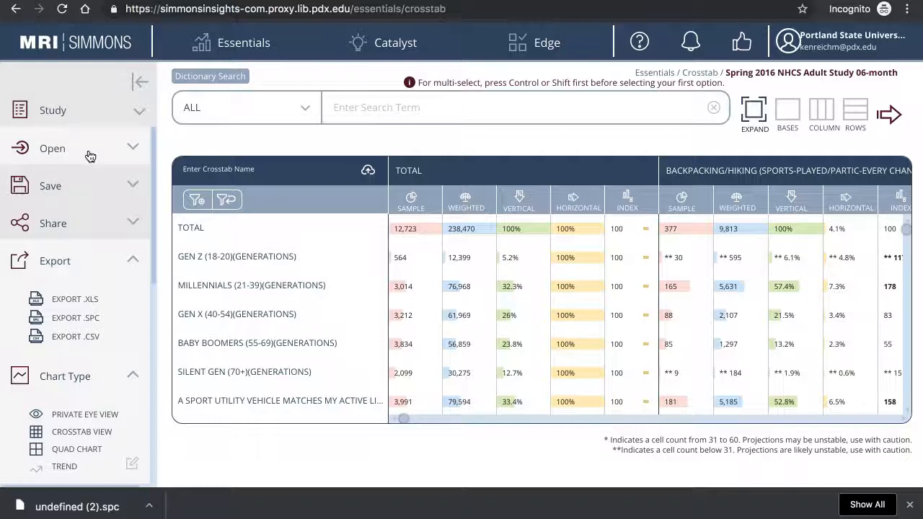
pyautogui.moveTo(89, 157)
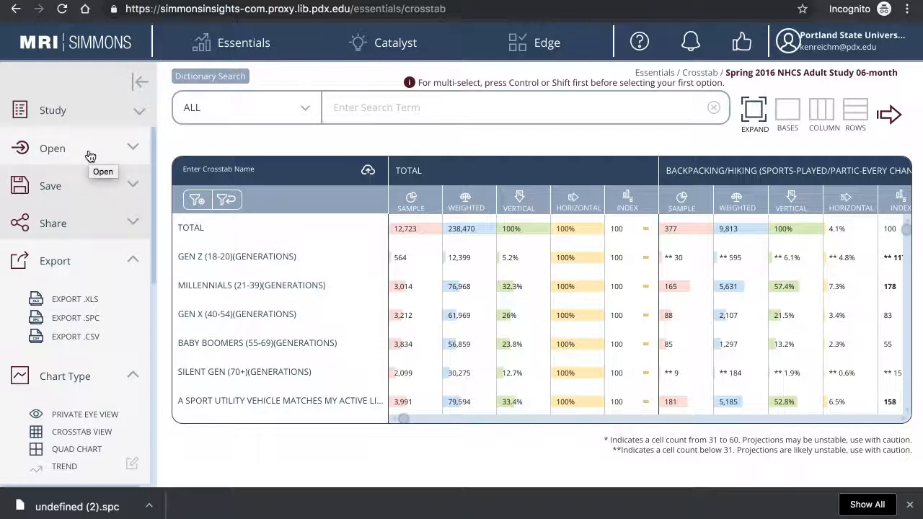
# - Import a crosstab via Open > Import .SPC and run it
pyautogui.click(52, 147)
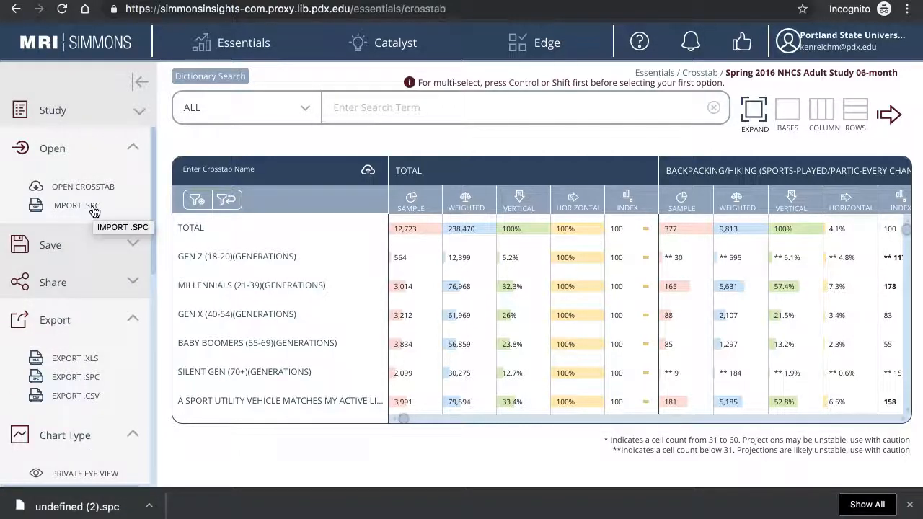
pyautogui.click(75, 205)
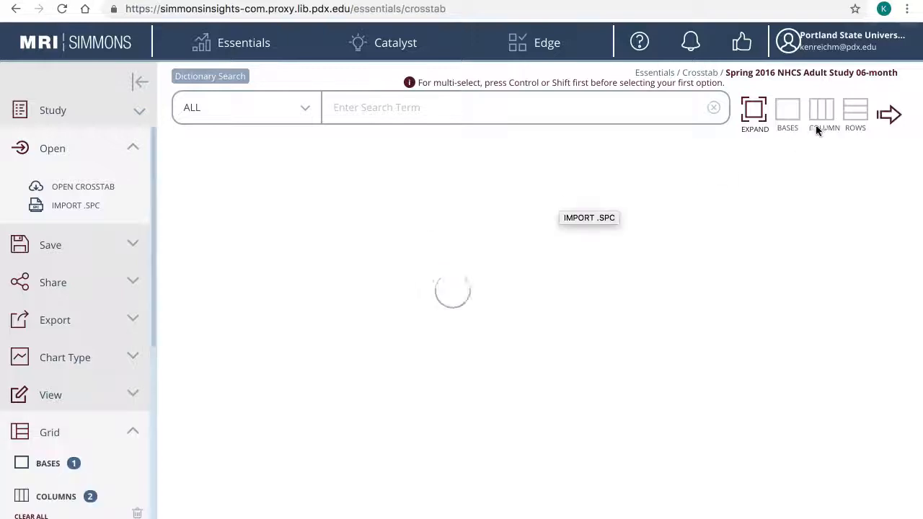
pyautogui.click(889, 114)
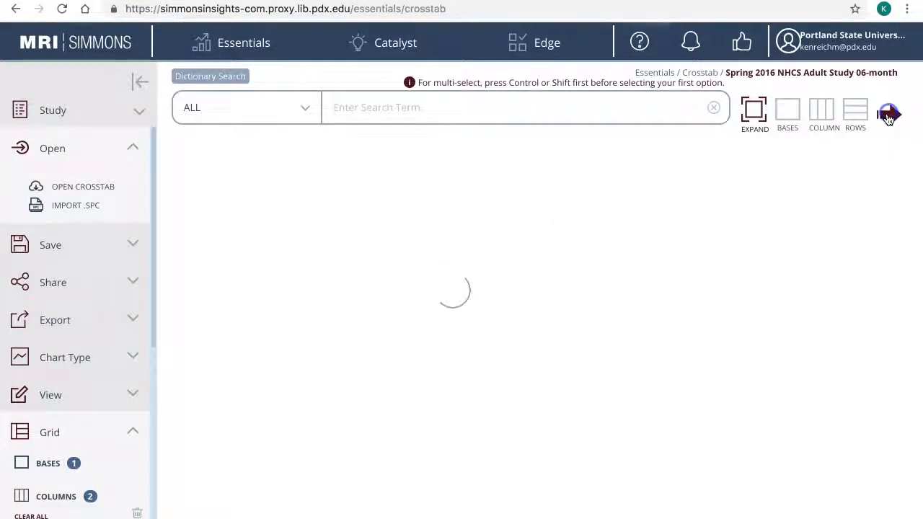